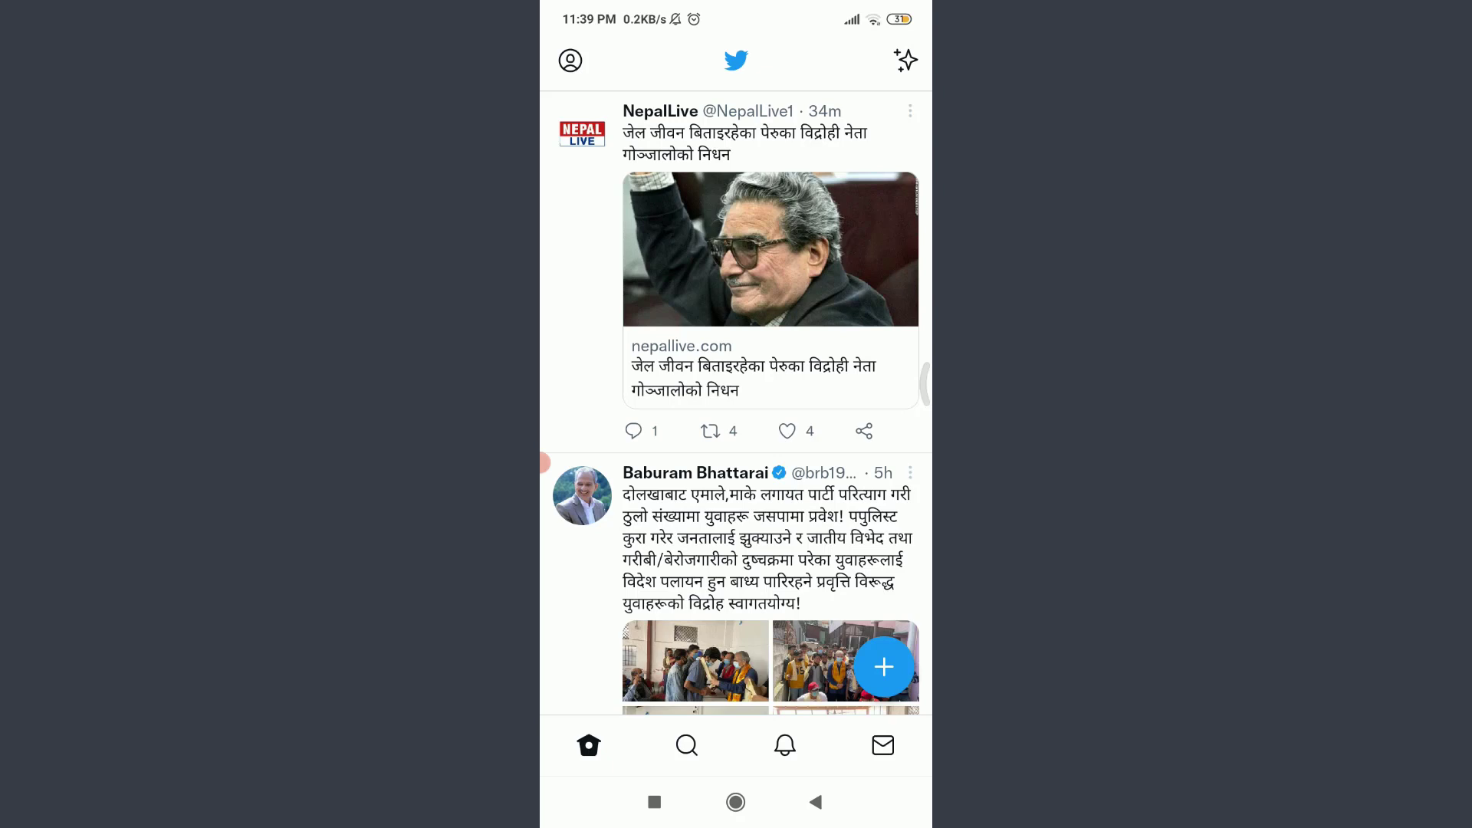
Navigate from the profile menu through Settings and privacy and Account to the Password form.
left_click(570, 60)
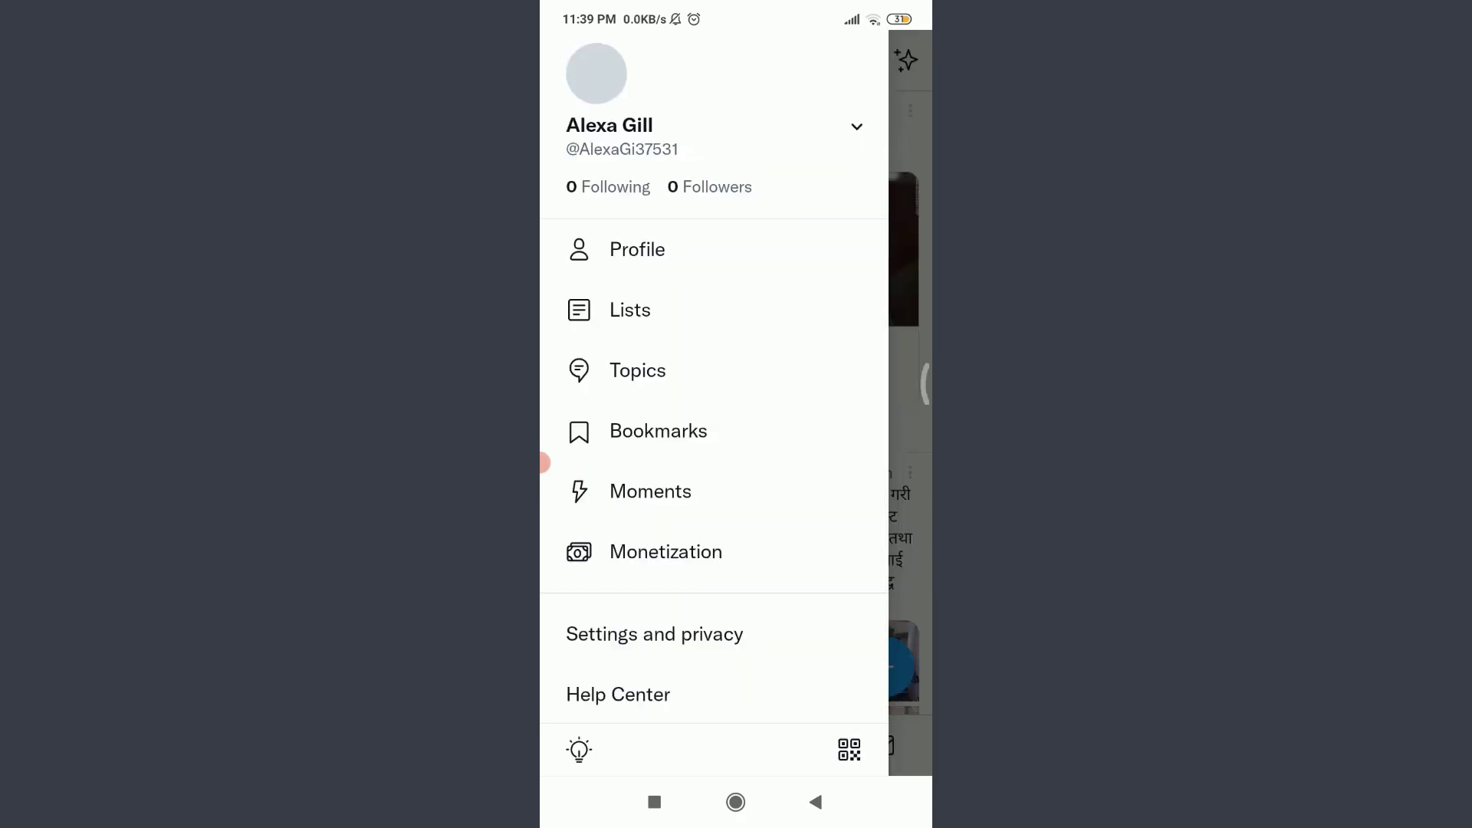
left_click(654, 634)
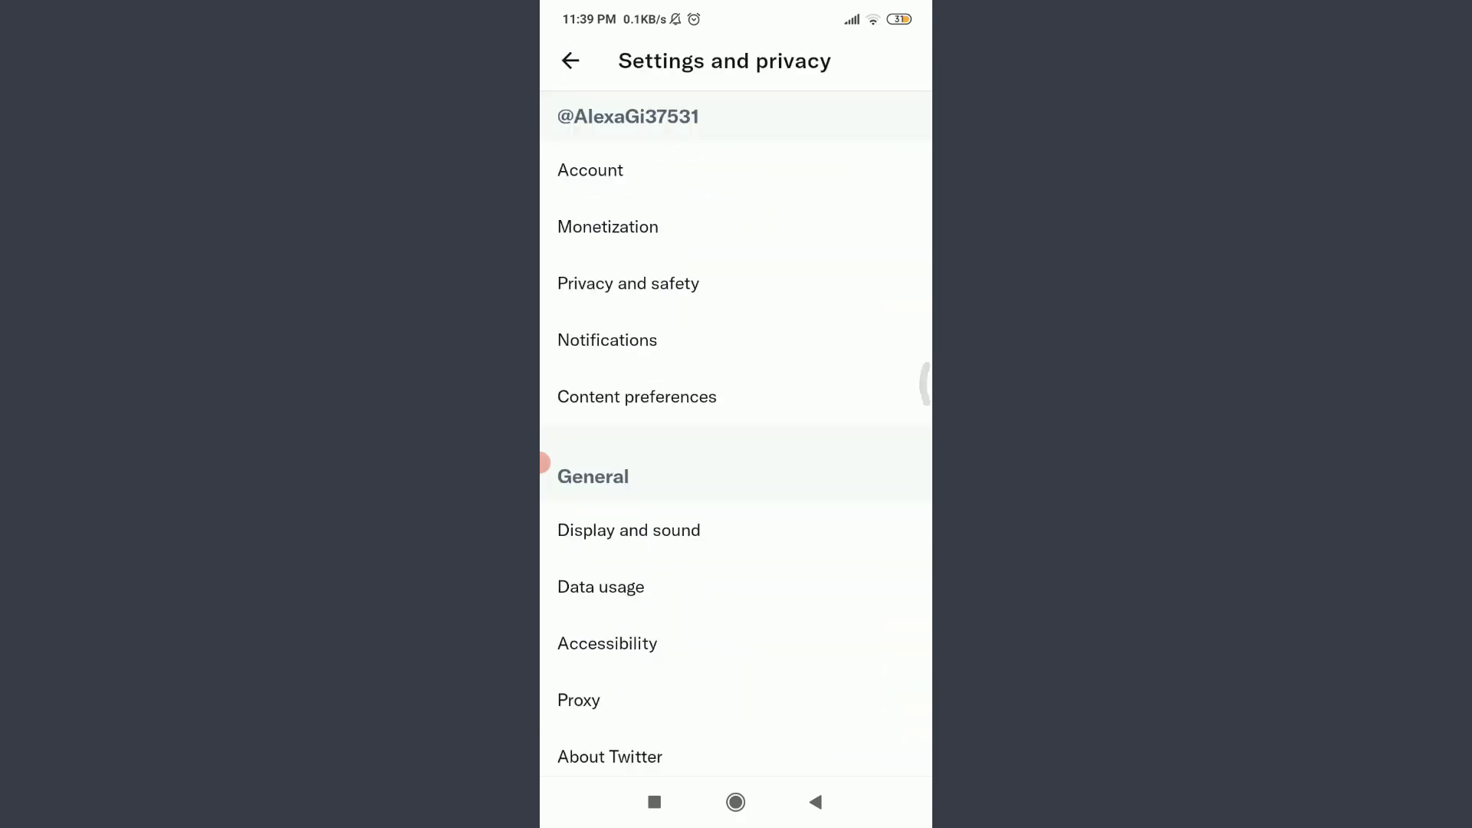
left_click(590, 171)
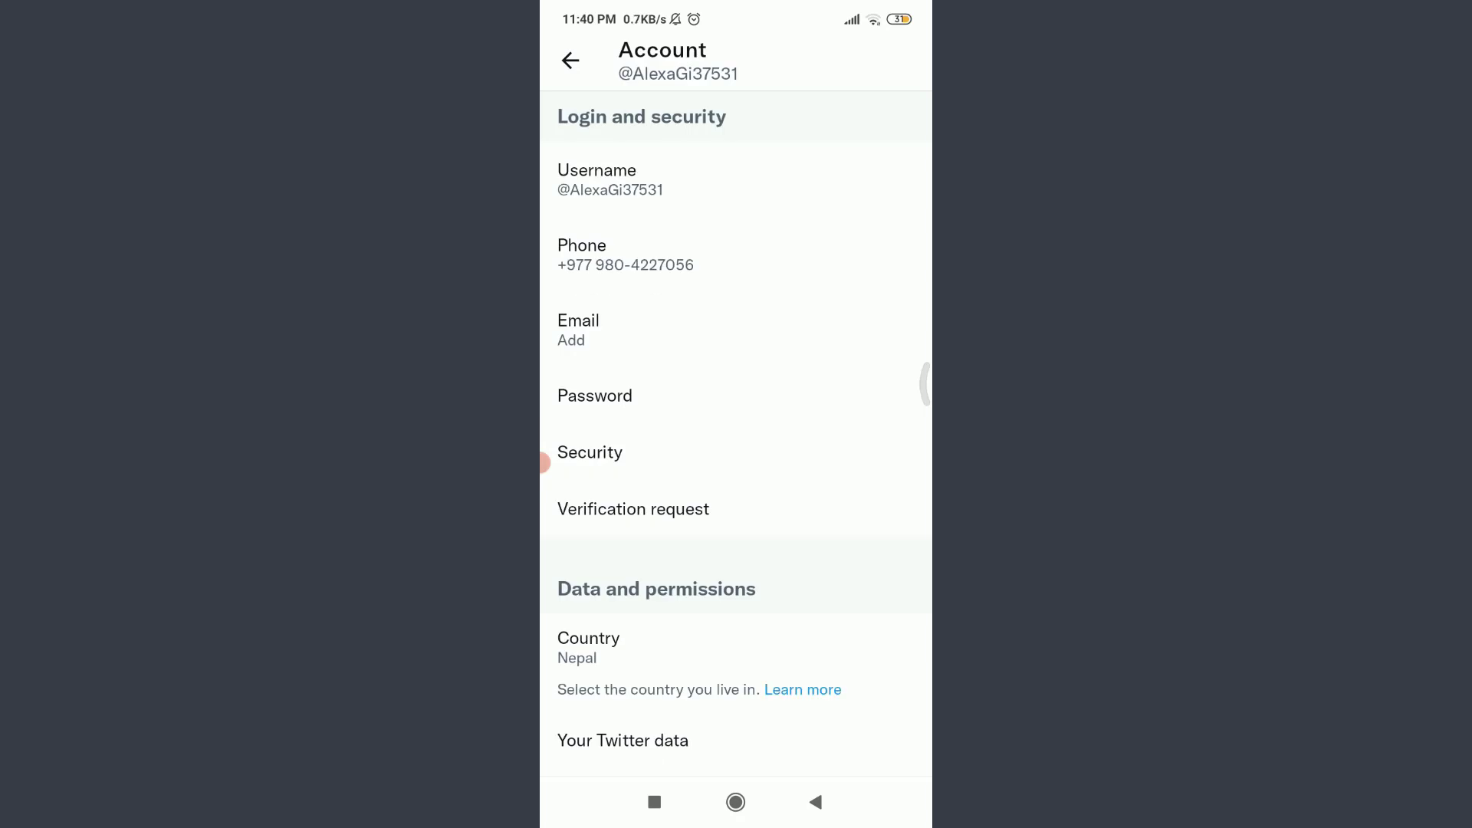
left_click(594, 396)
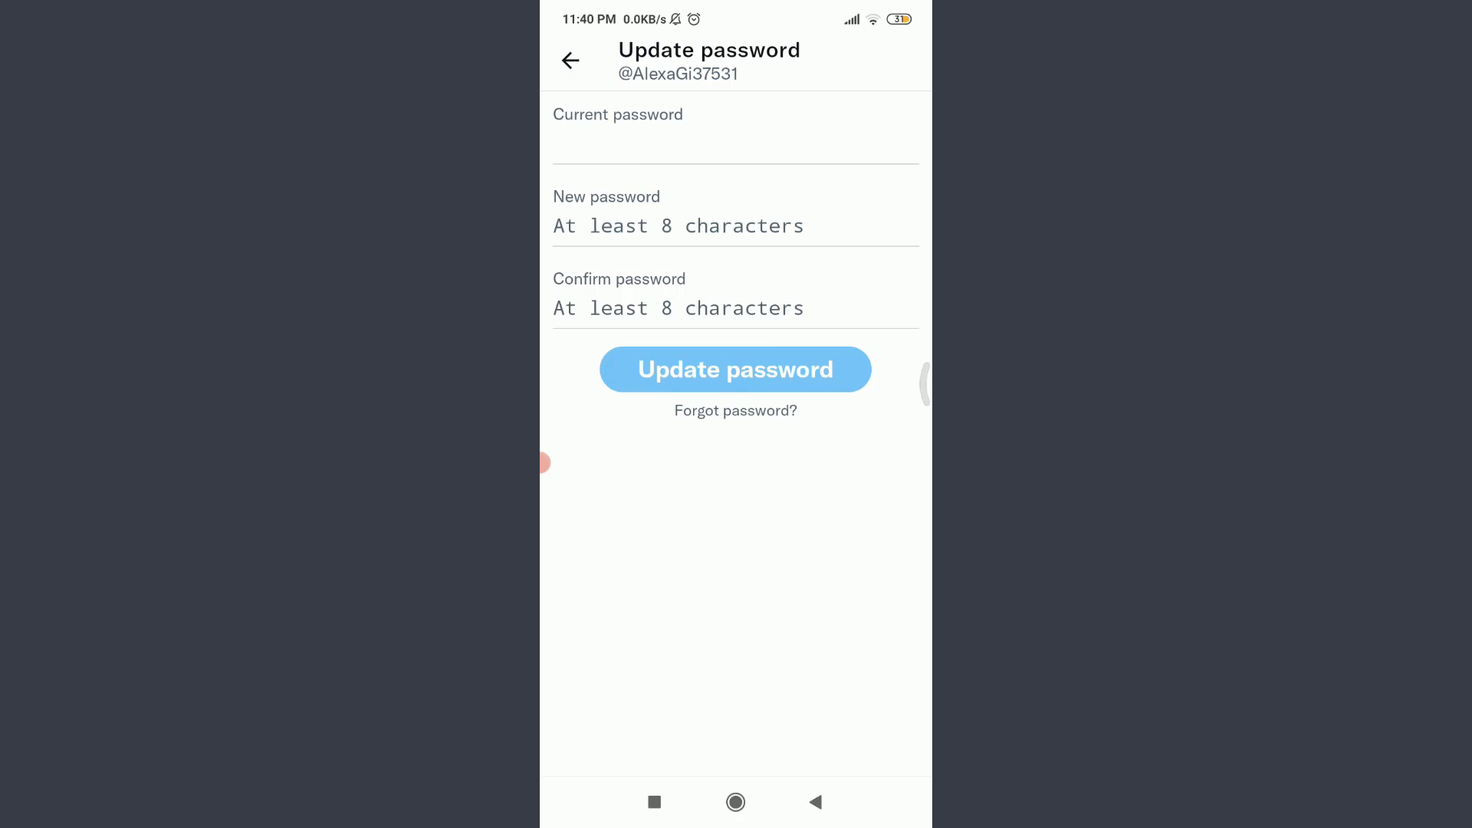
Focus the Current password field so the keyboard appears.
left_click(735, 150)
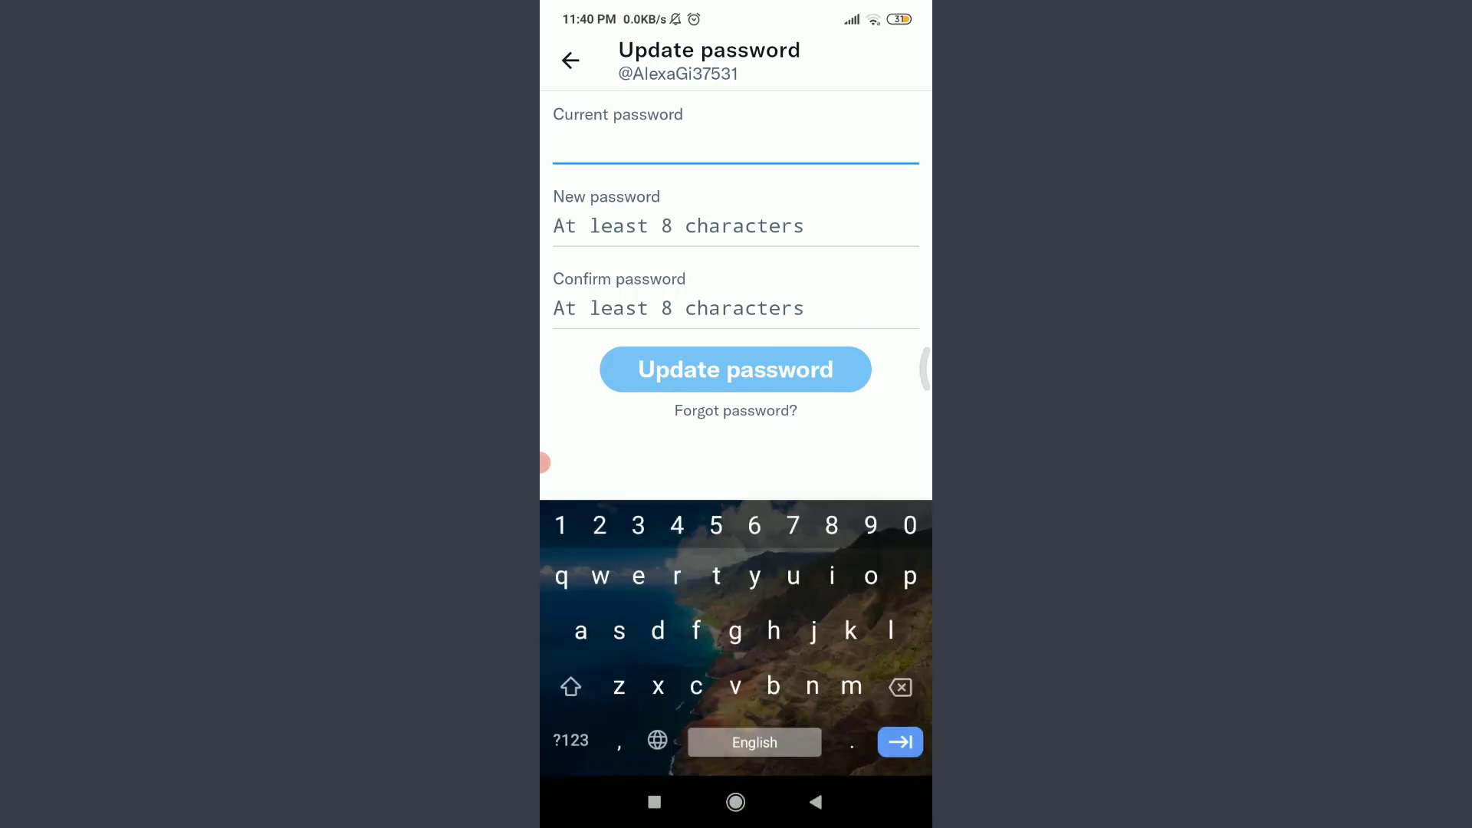
Enter 'password' as current password, fill new and confirmation fields, and submit the update.
type("password")
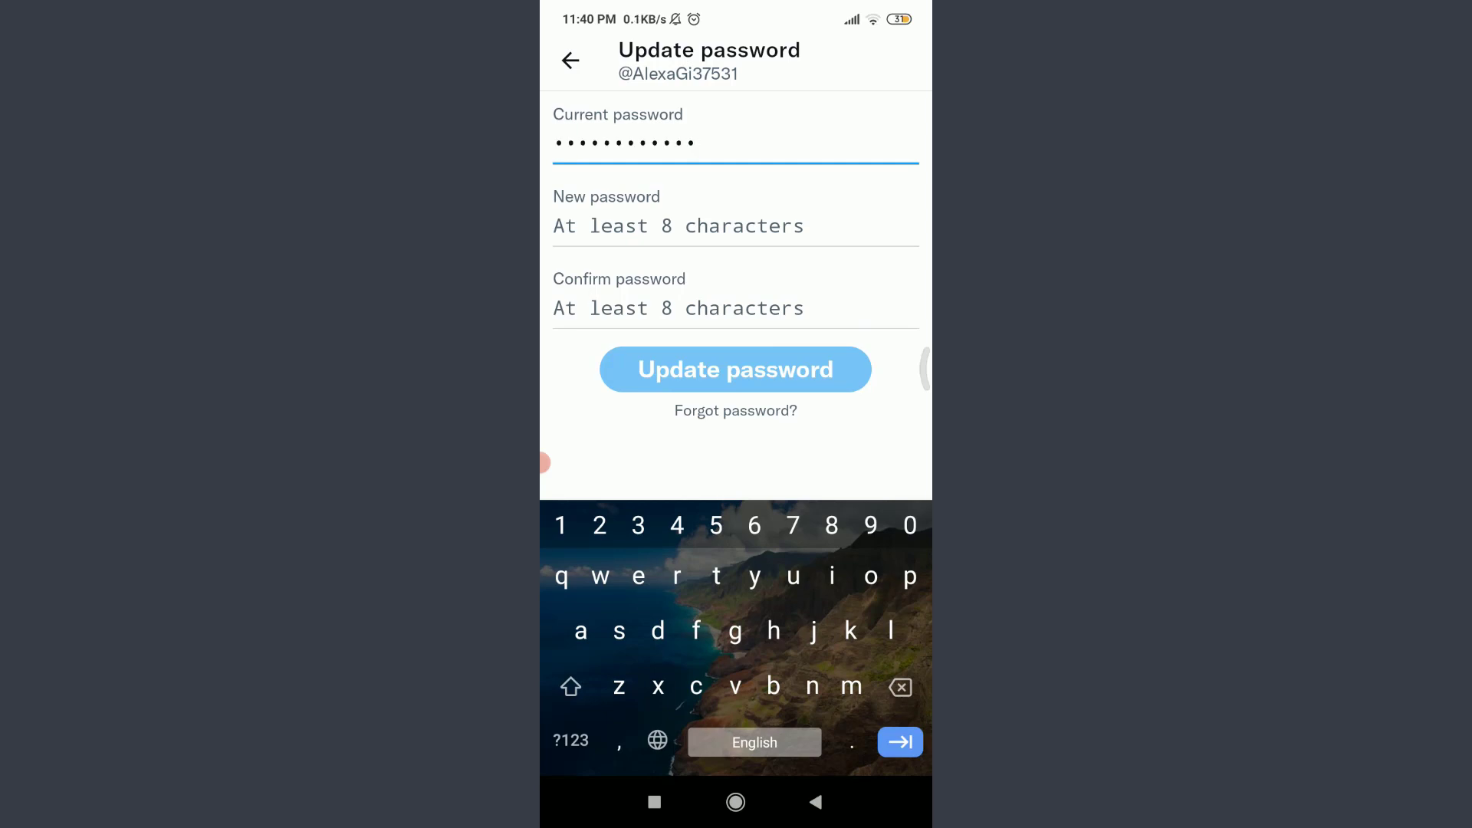
left_click(735, 225)
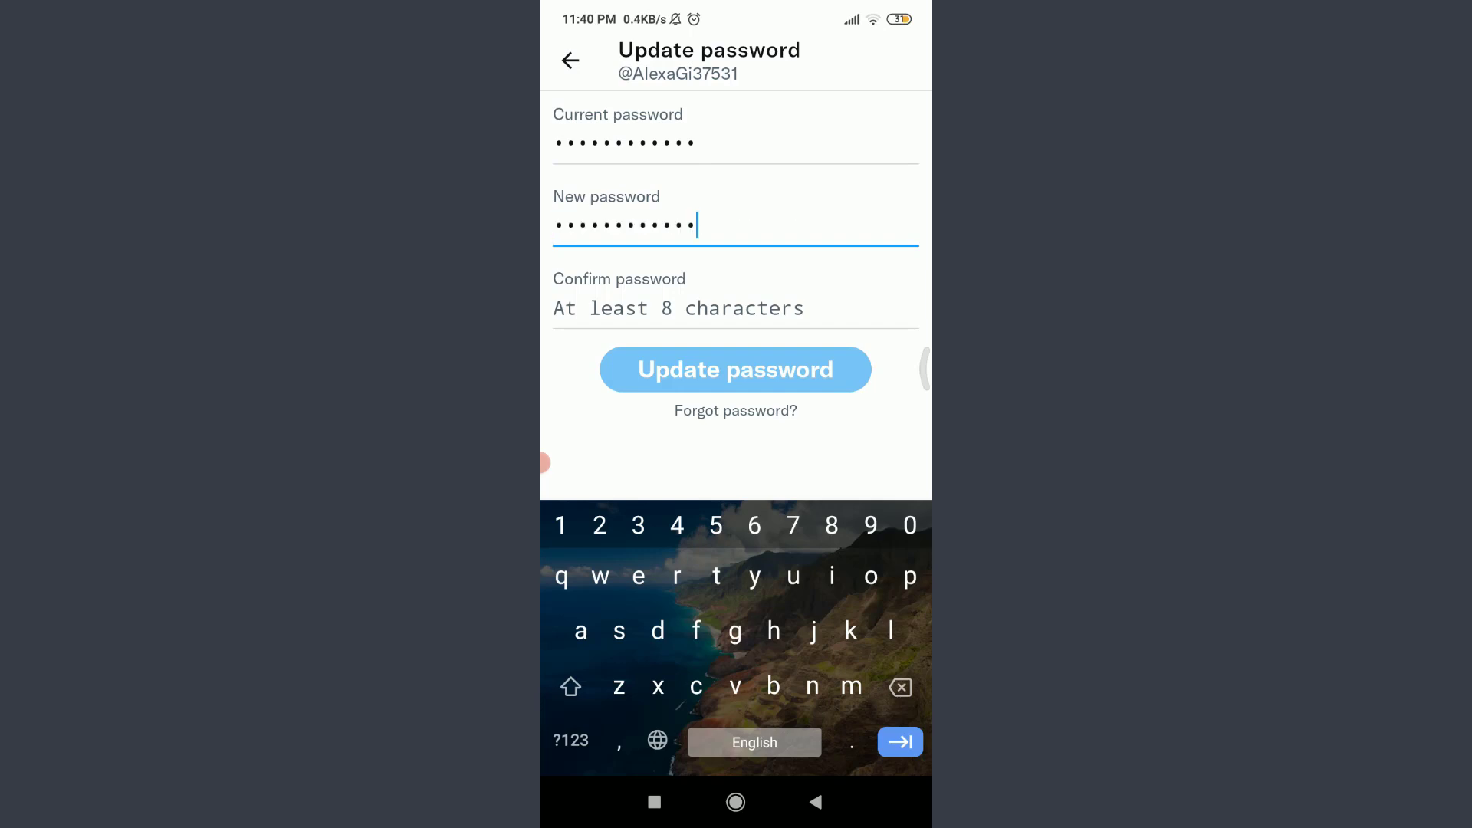
left_click(677, 309)
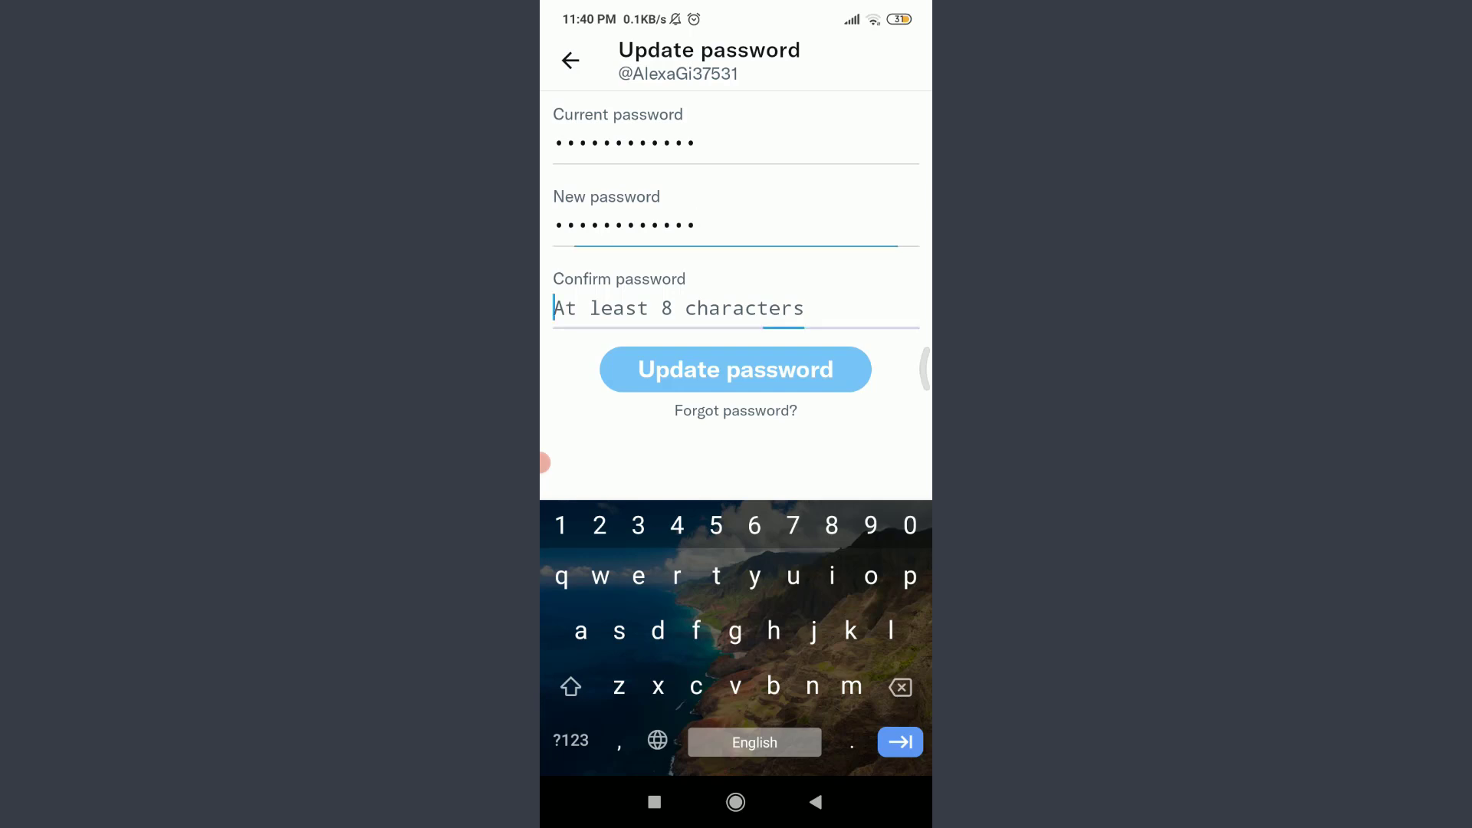
type("password")
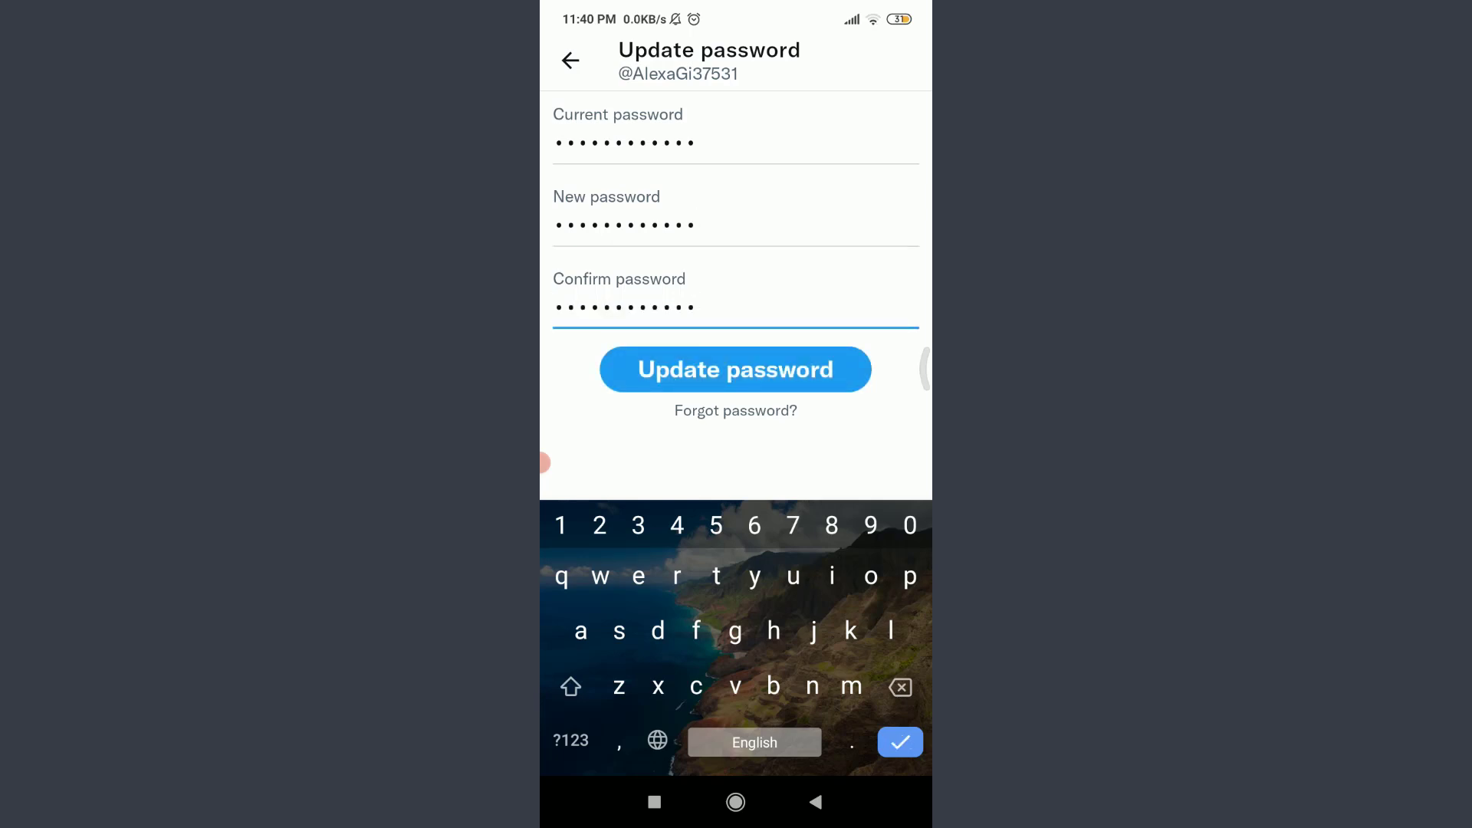
left_click(735, 368)
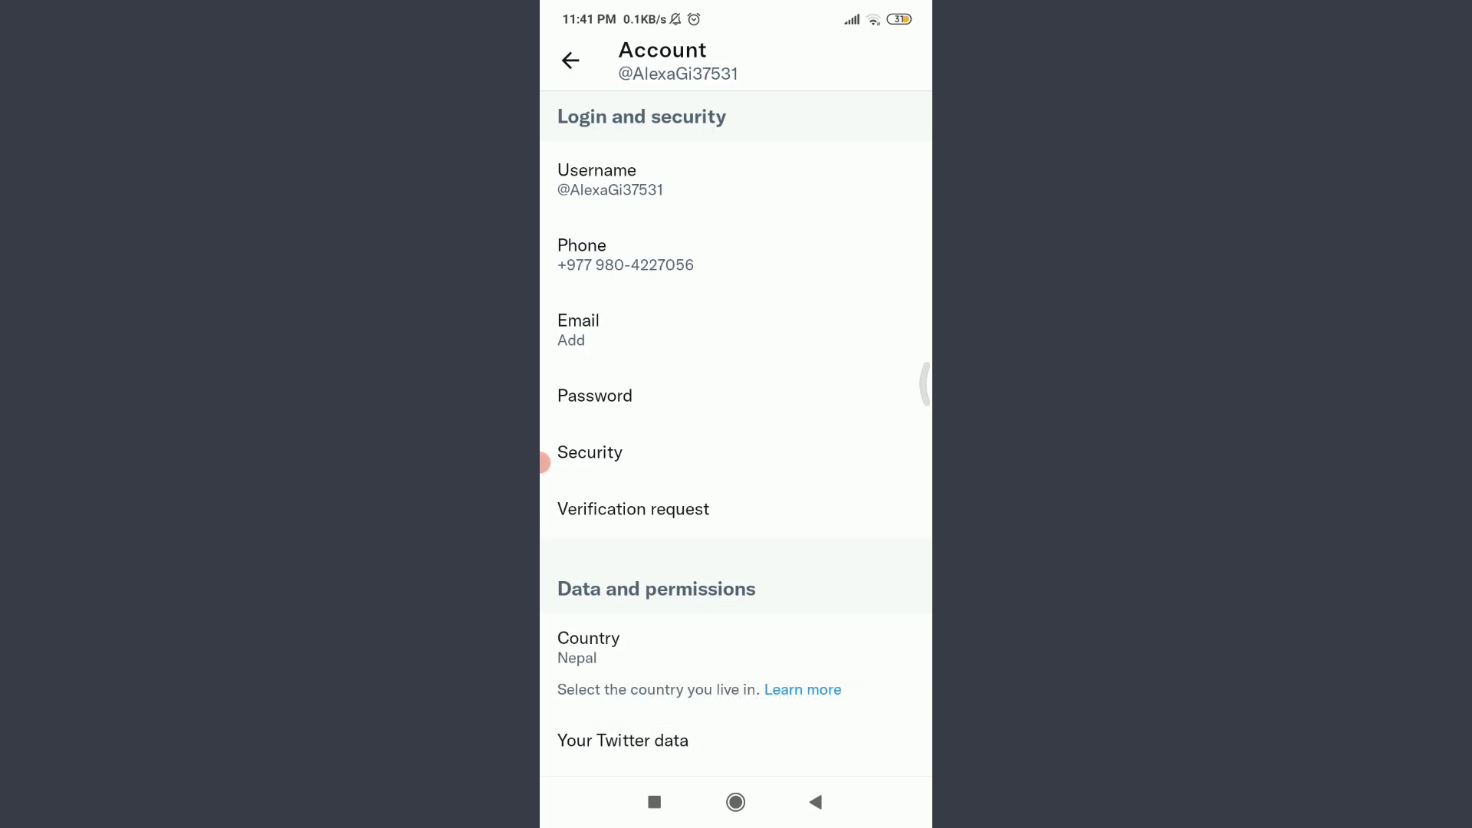
Back out twice to the home timeline and load the newest Tweets.
left_click(570, 60)
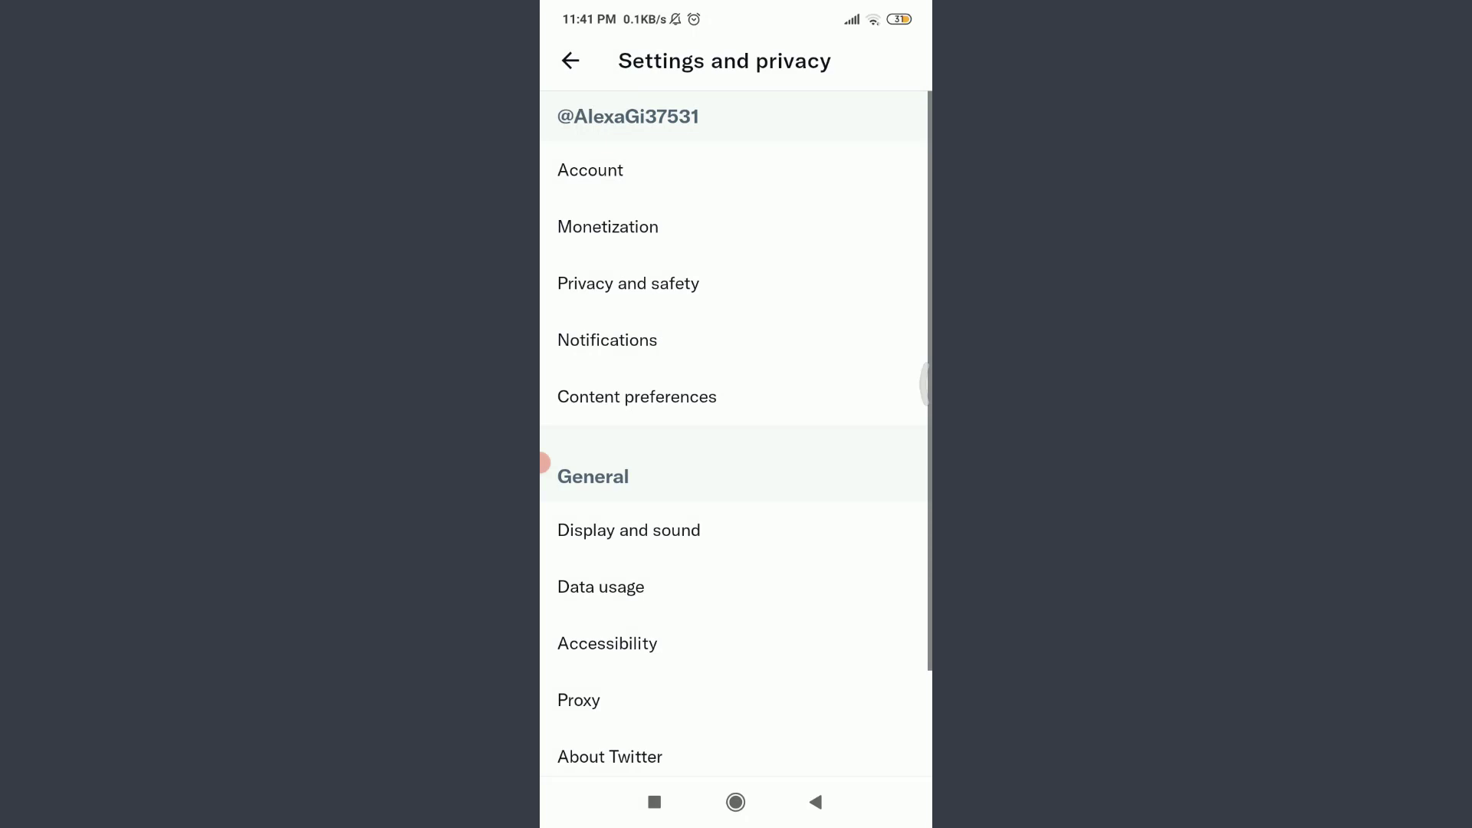
left_click(569, 59)
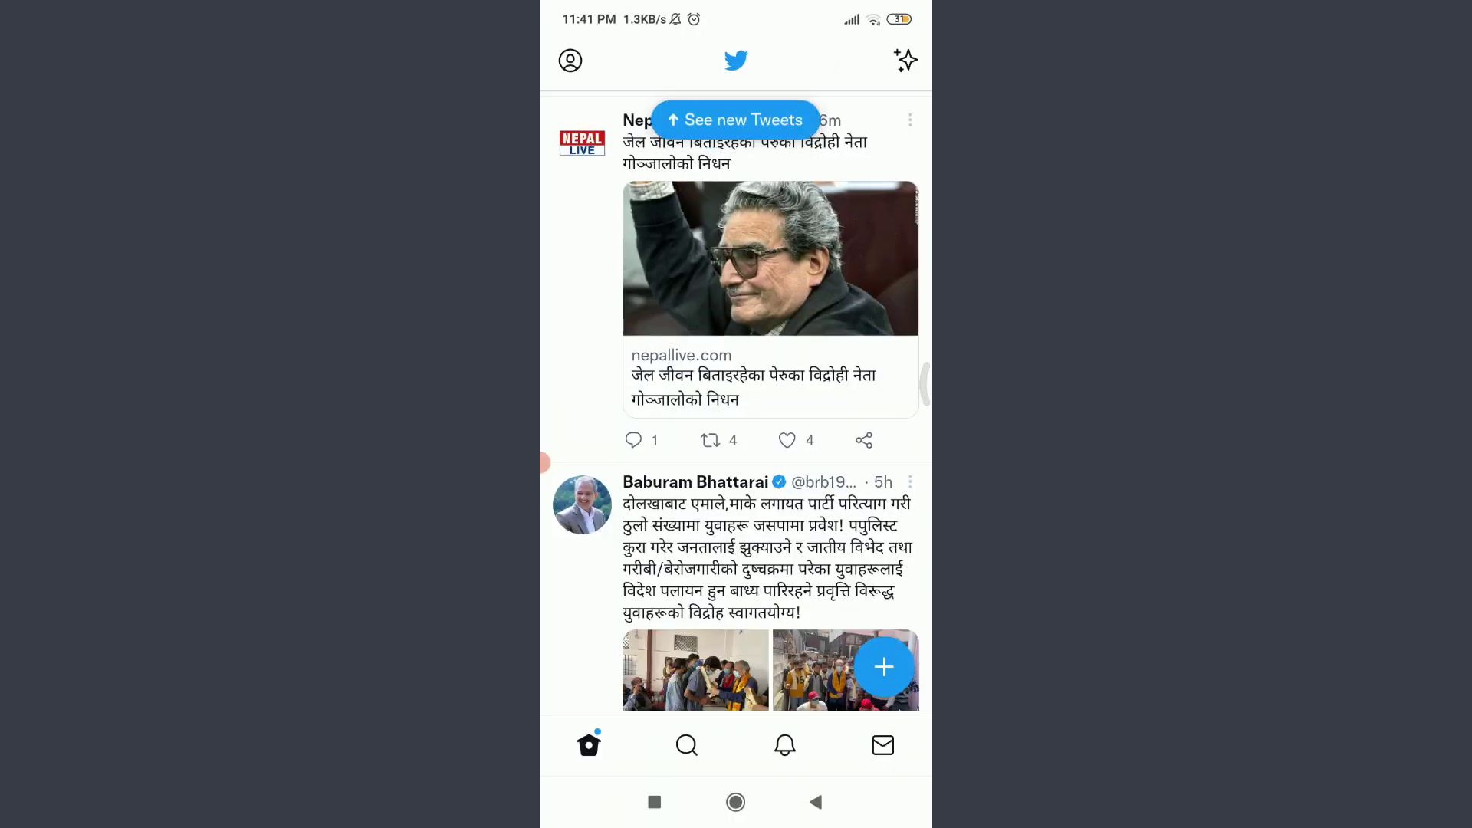
left_click(735, 119)
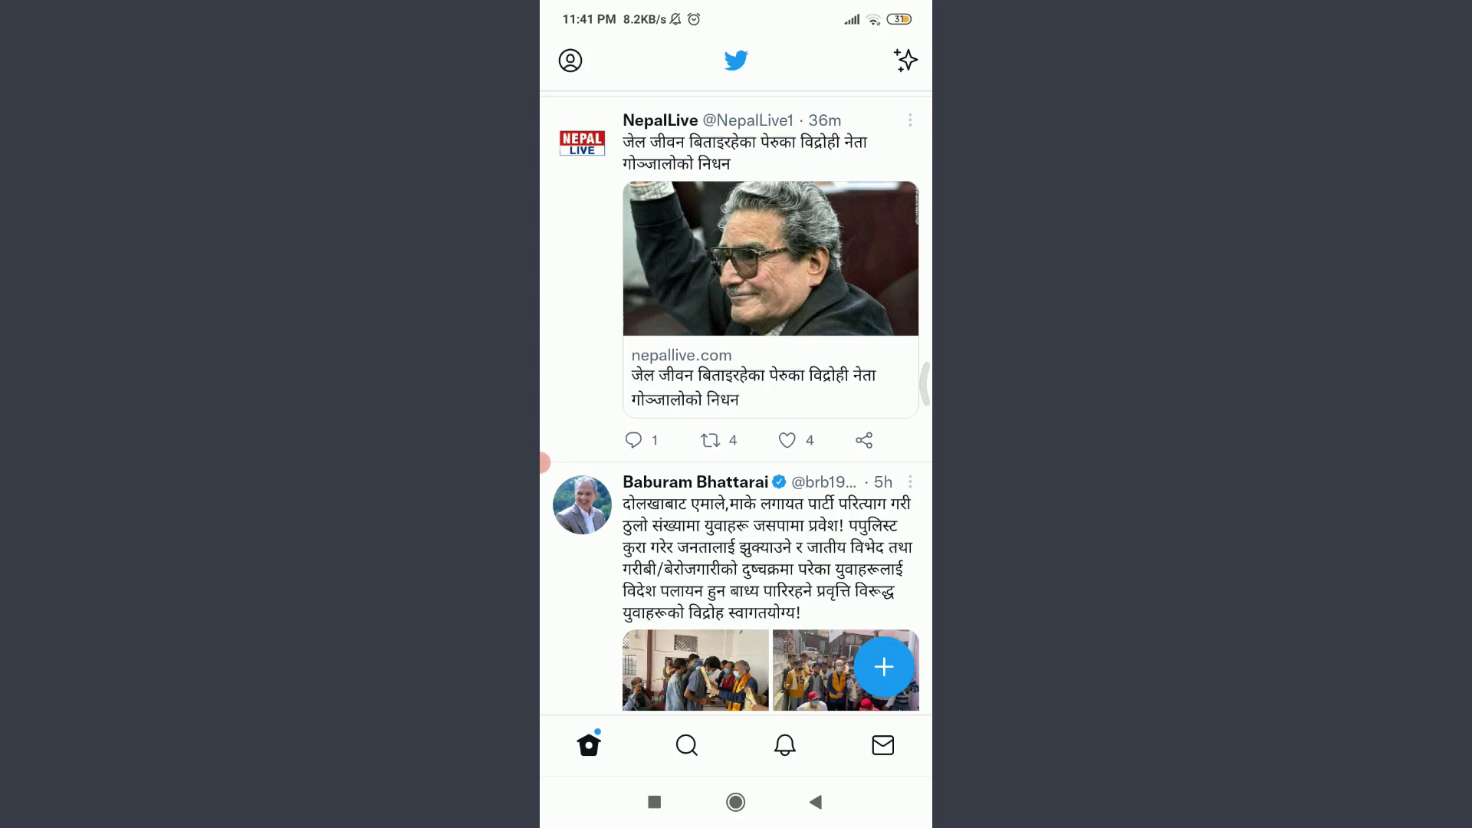